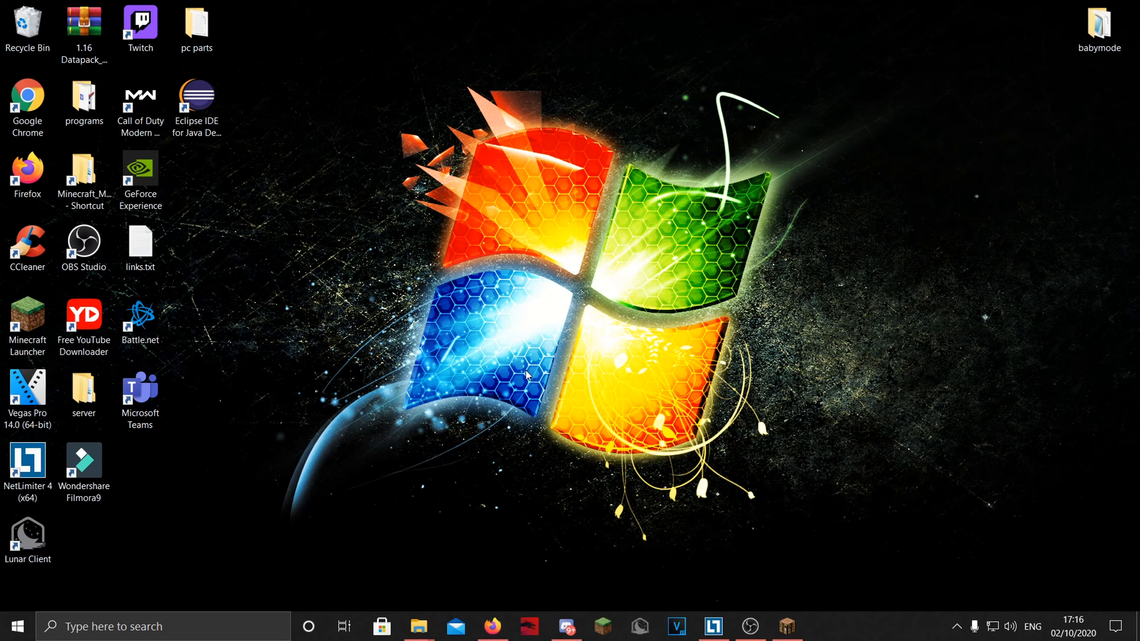
mouse_move(624, 367)
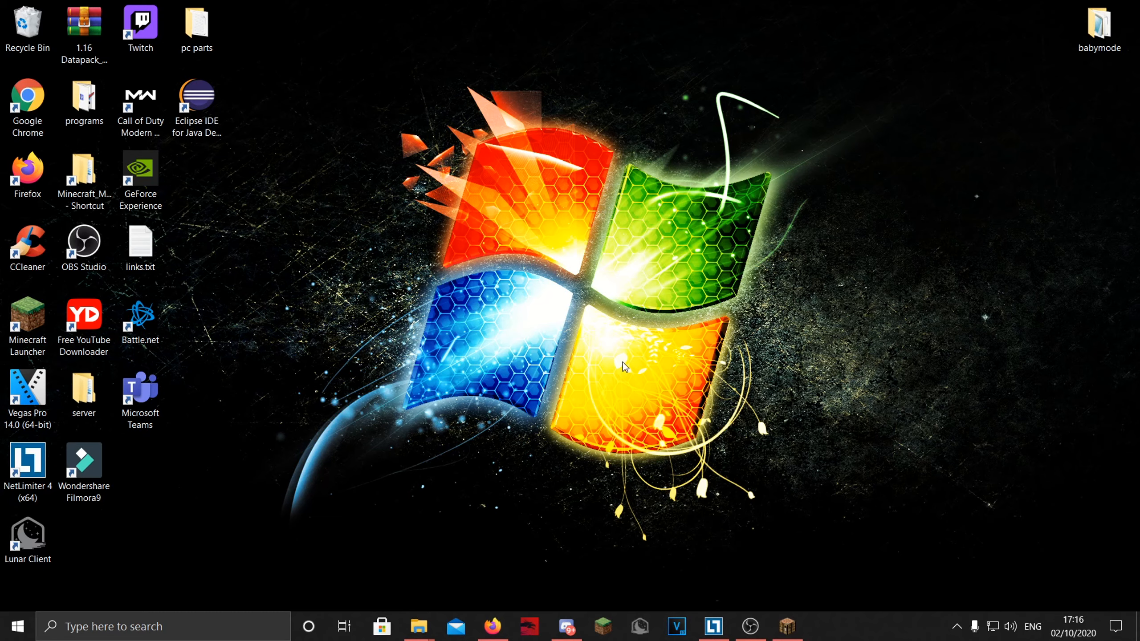
mouse_move(662, 475)
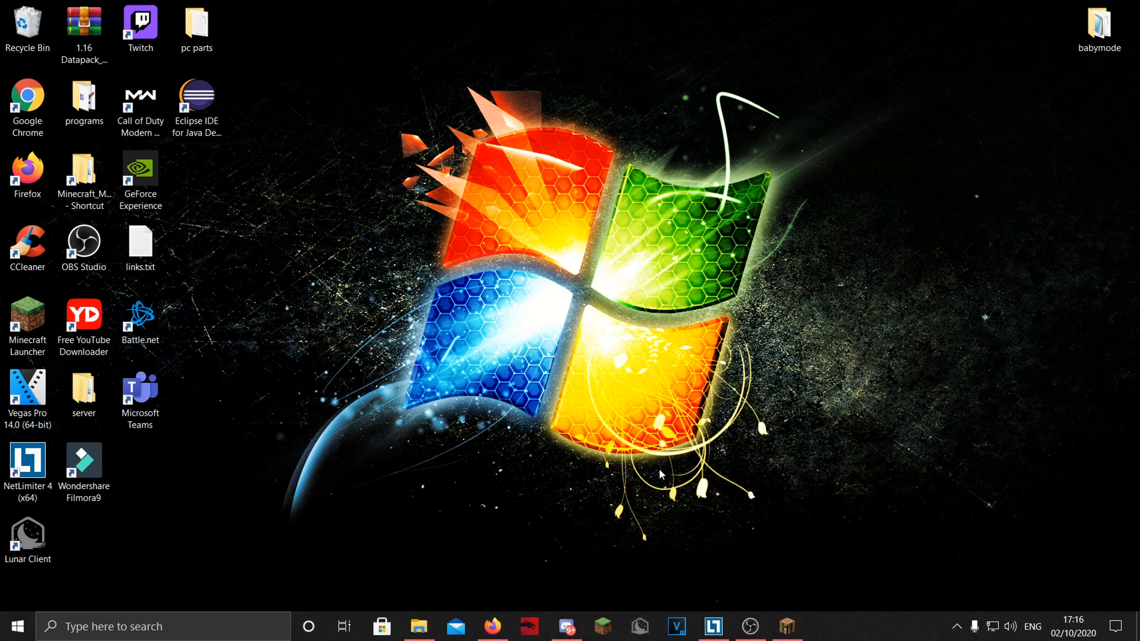
Add Anti Creeper Grief under Mobs in Vanilla Tweaks and download the datapack.
left_click(418, 626)
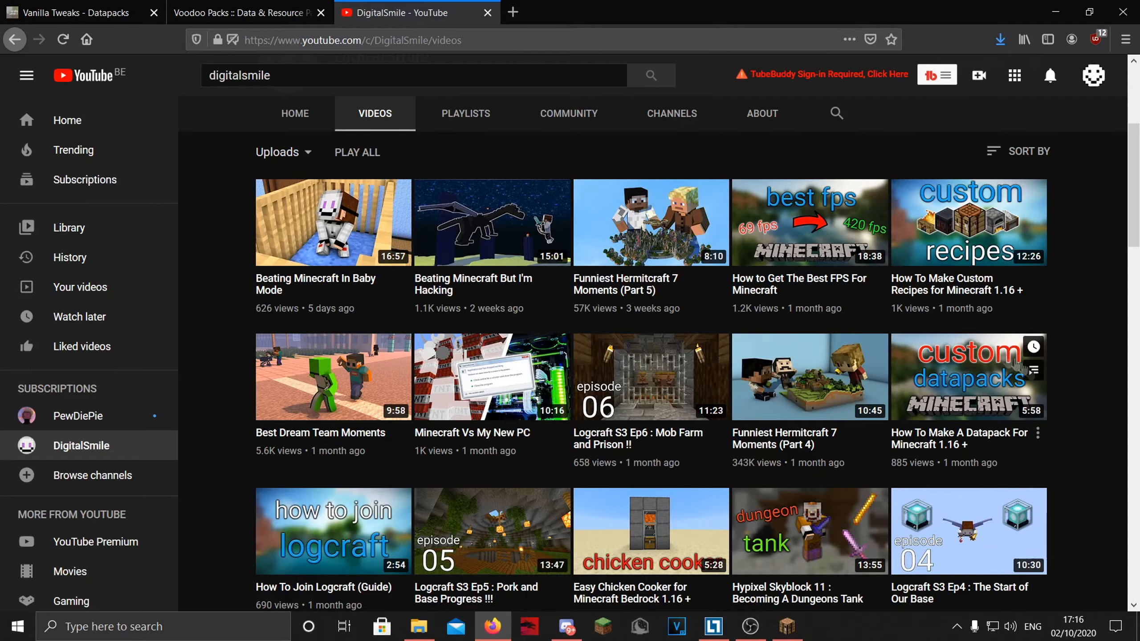
scroll("down", 3)
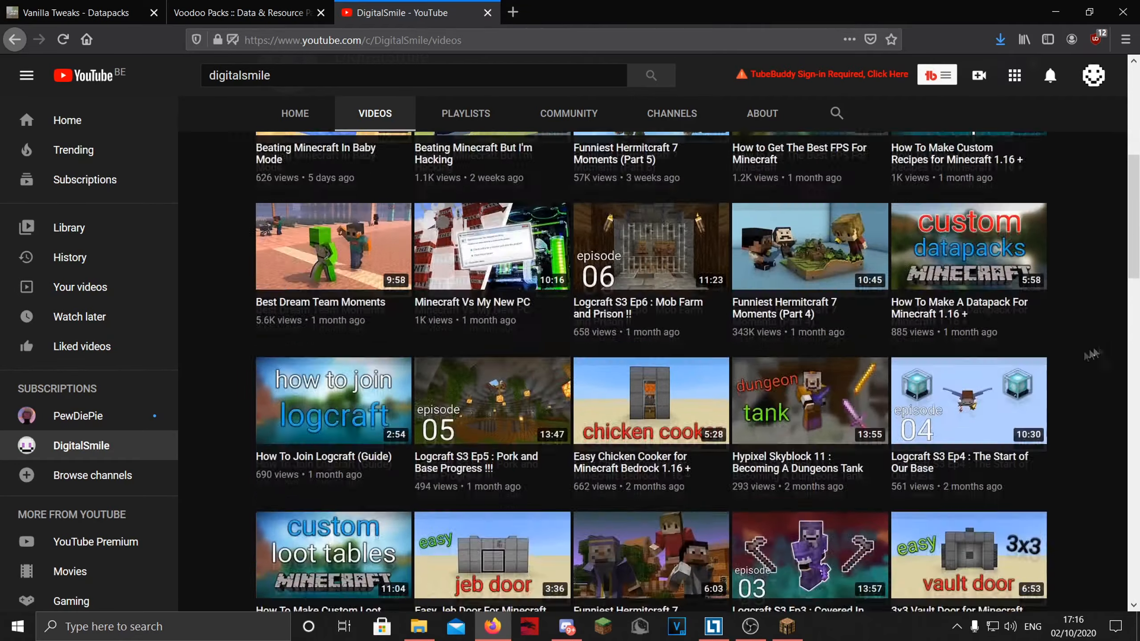
scroll("down", 3)
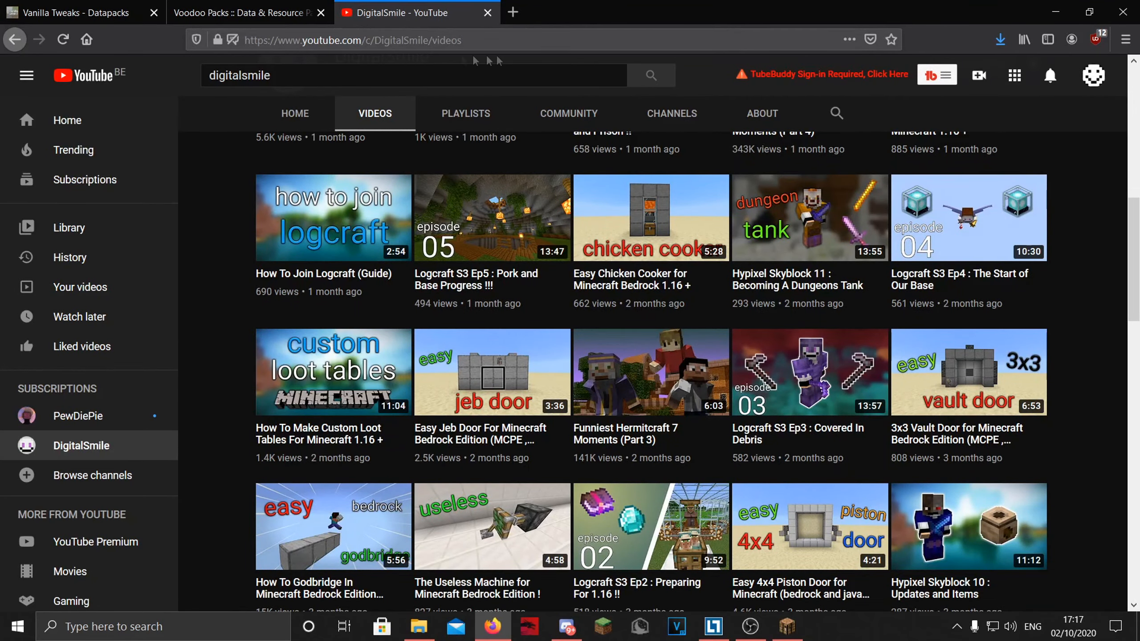
left_click(418, 627)
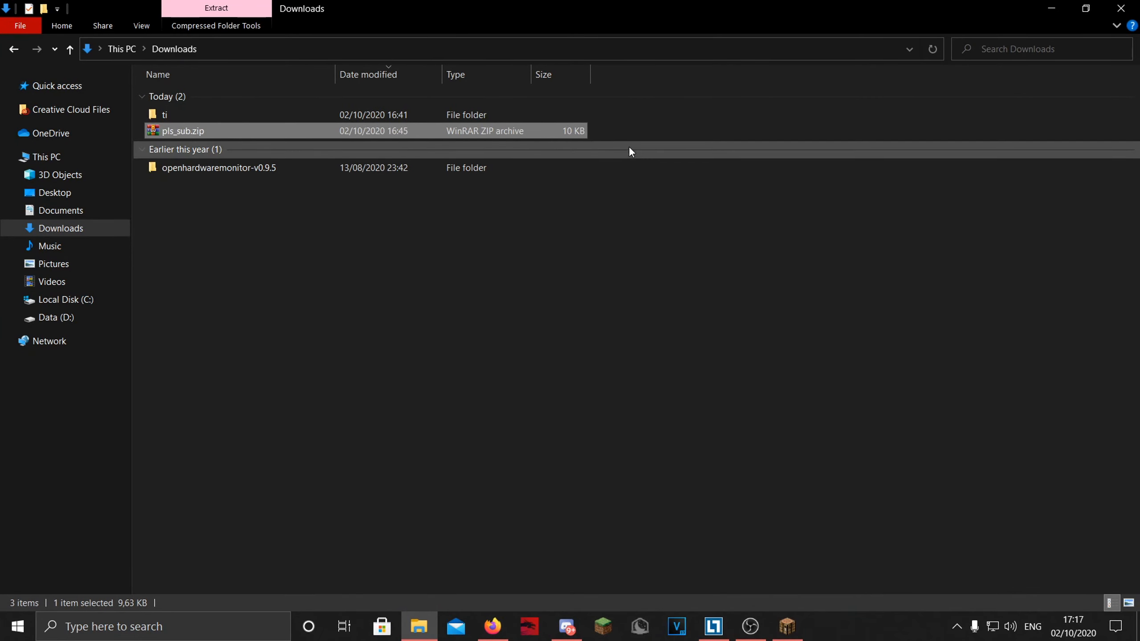
left_click(283, 181)
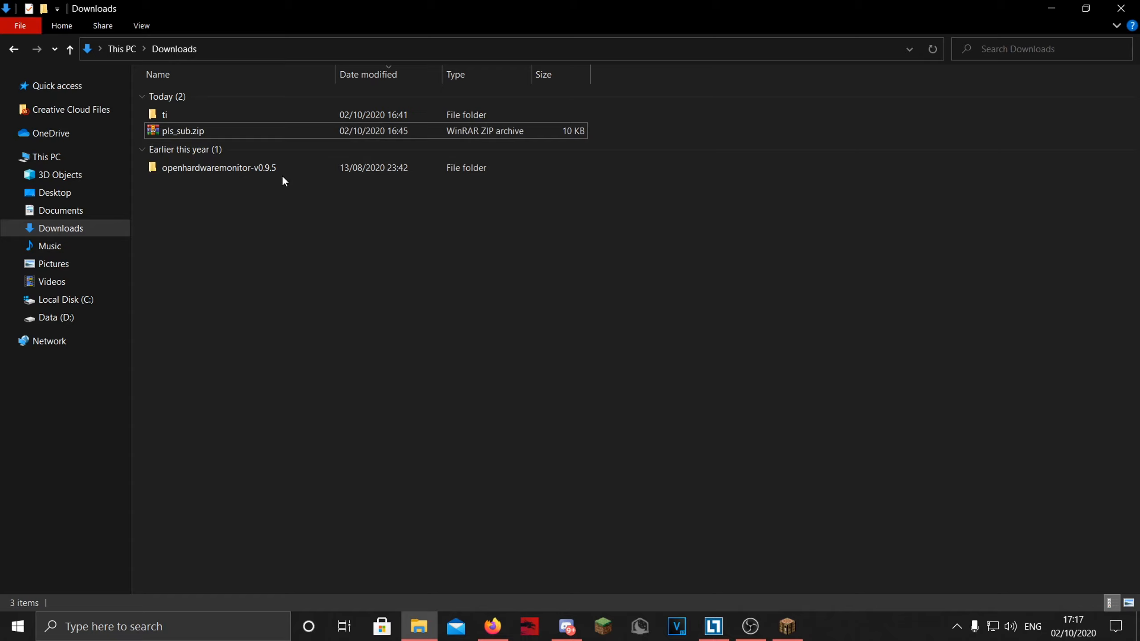
mouse_move(549, 395)
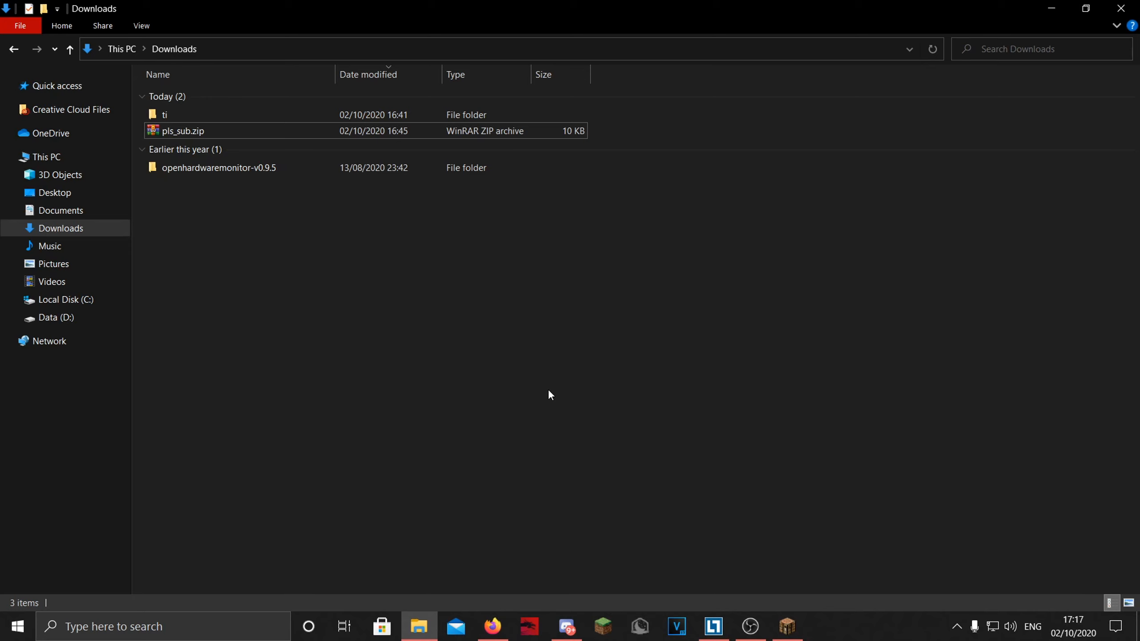
left_click(492, 627)
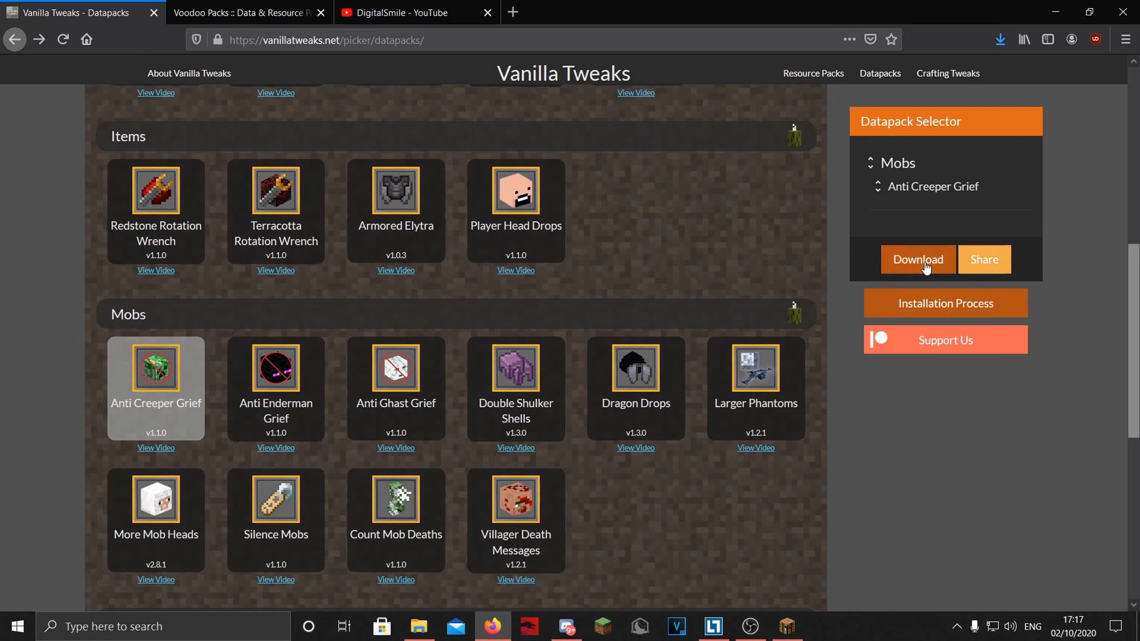
left_click(918, 260)
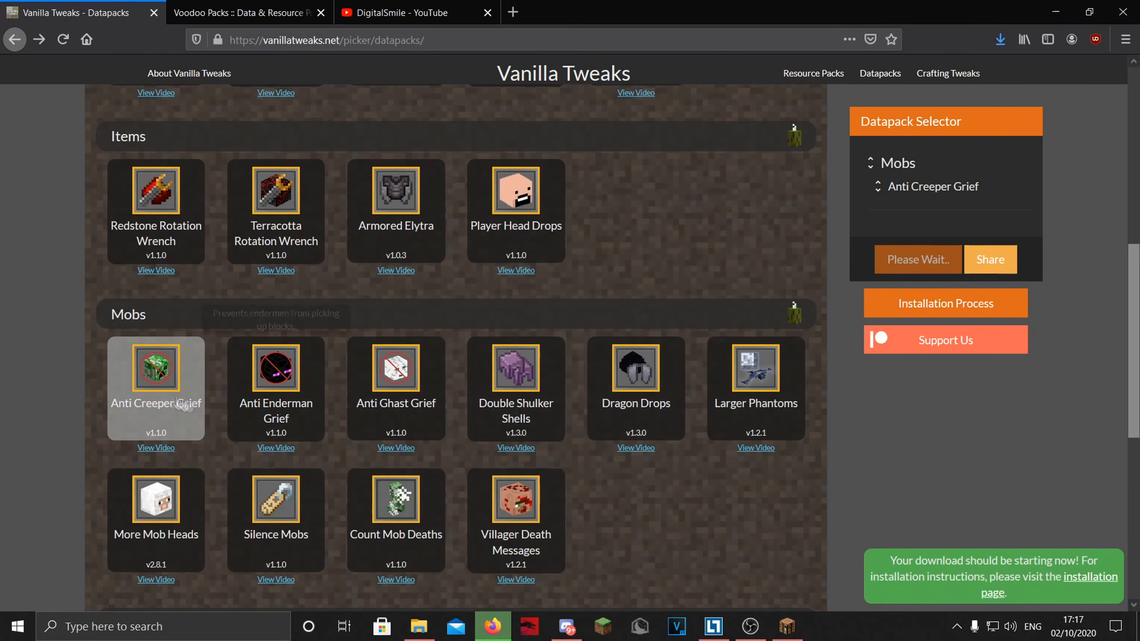
left_click(247, 12)
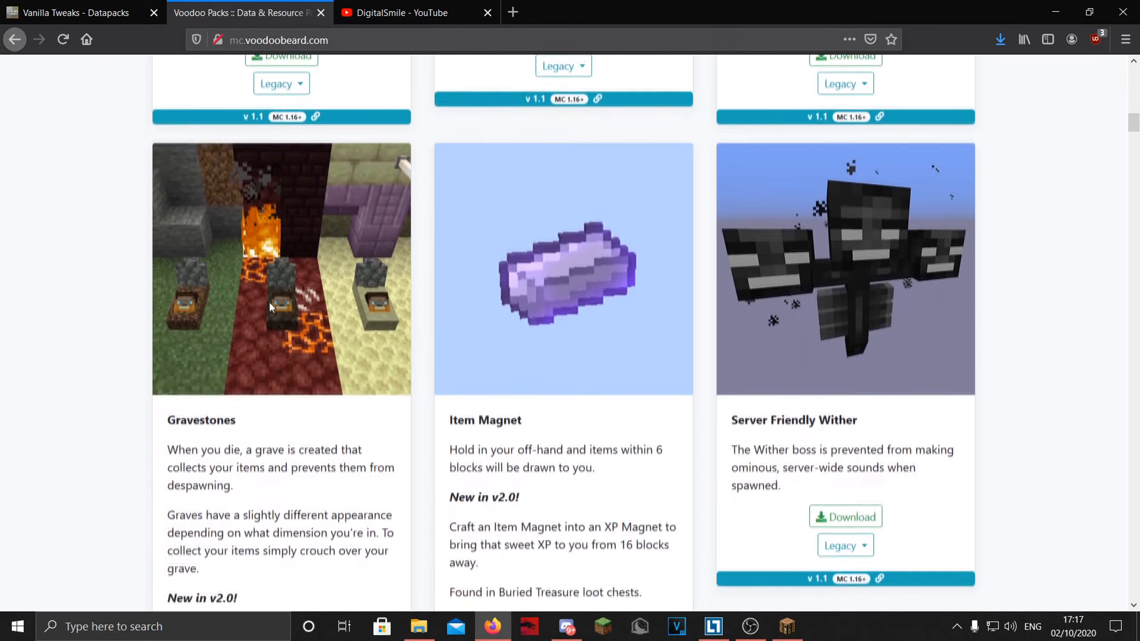
Find Gravestones 3.0 on Voodoo Packs and save it as Gravestones_3.0.zip.
scroll("down", 3)
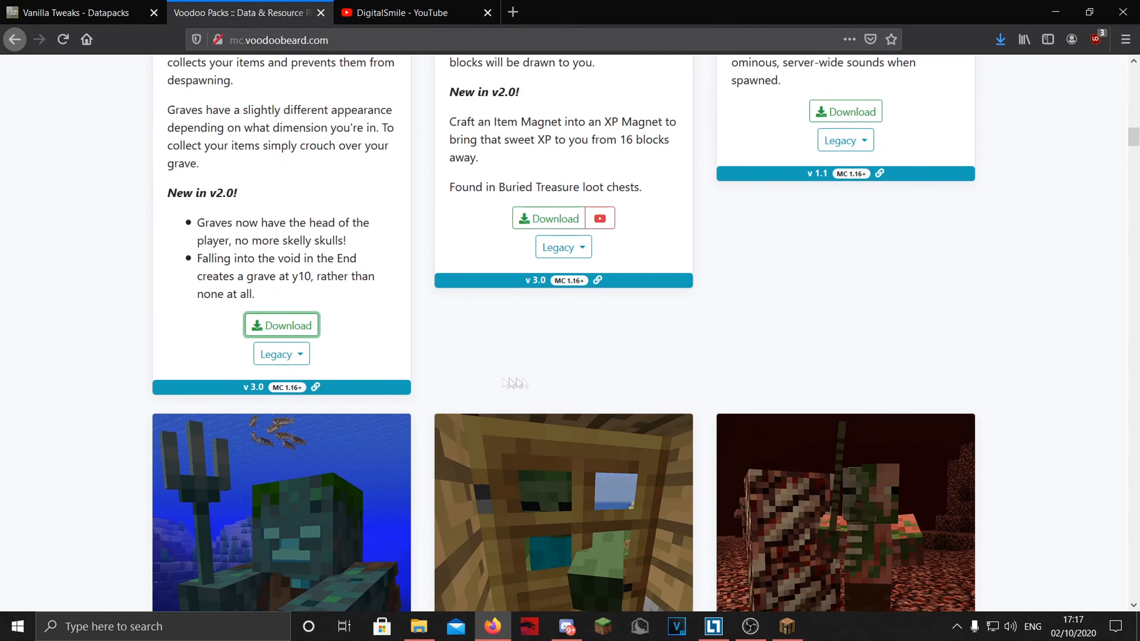
scroll("down", 3)
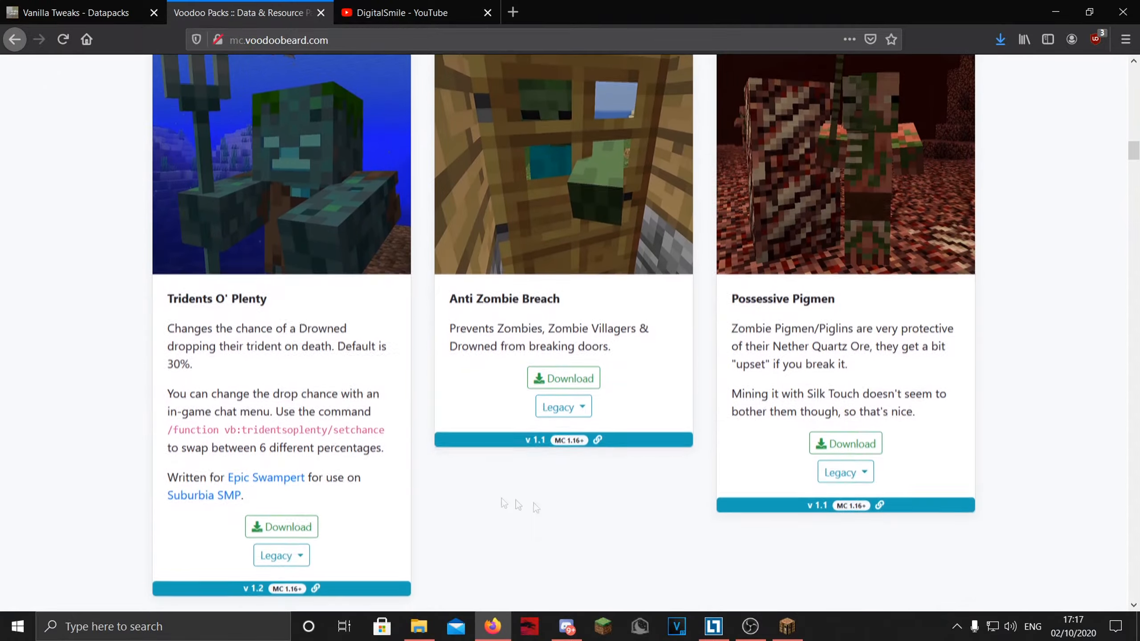
scroll("down", 3)
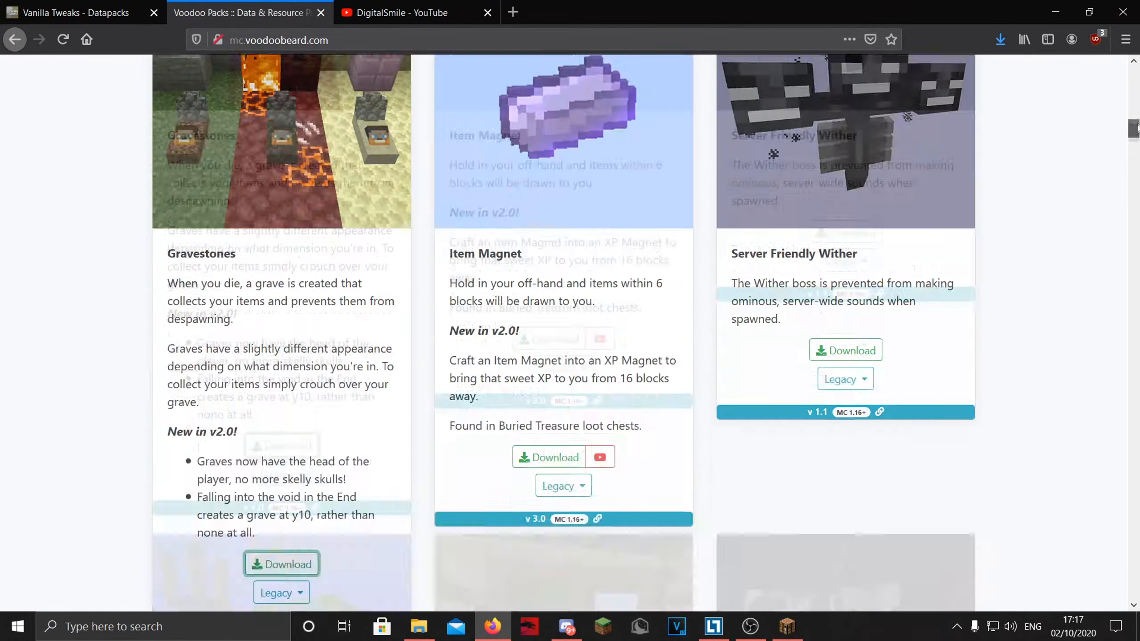
scroll("down", 3)
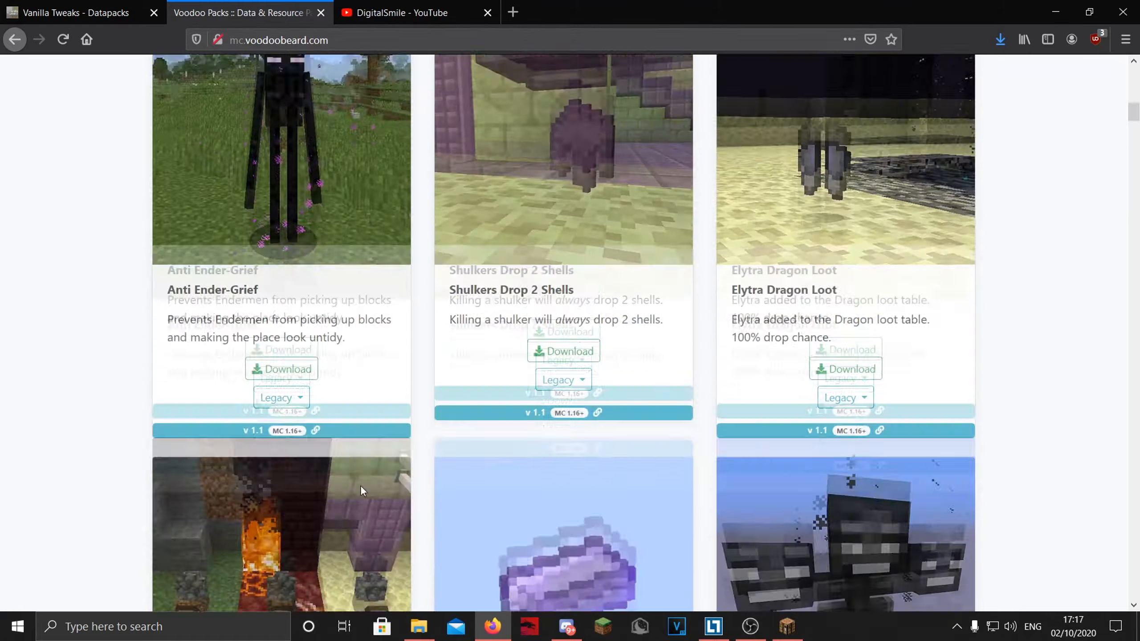
scroll("down", 3)
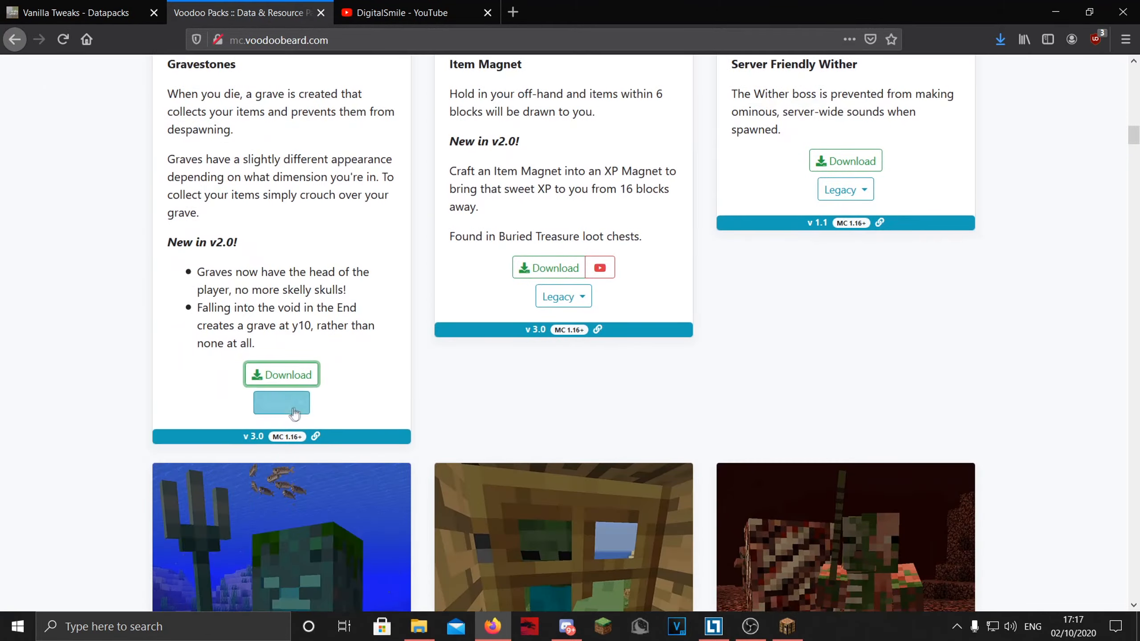
left_click(280, 374)
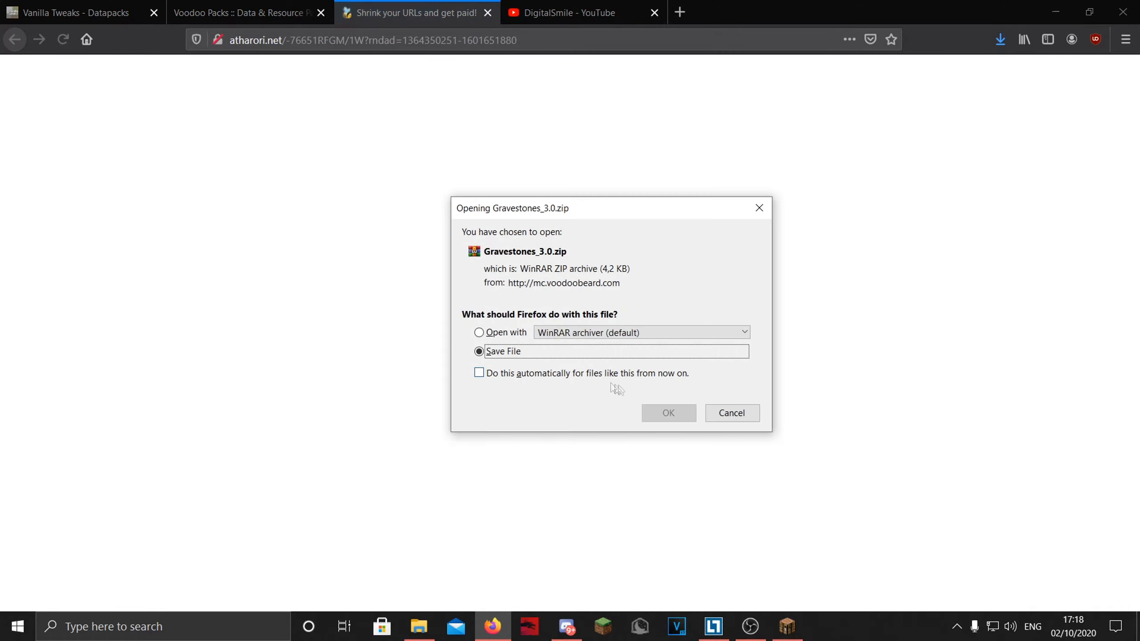
left_click(680, 13)
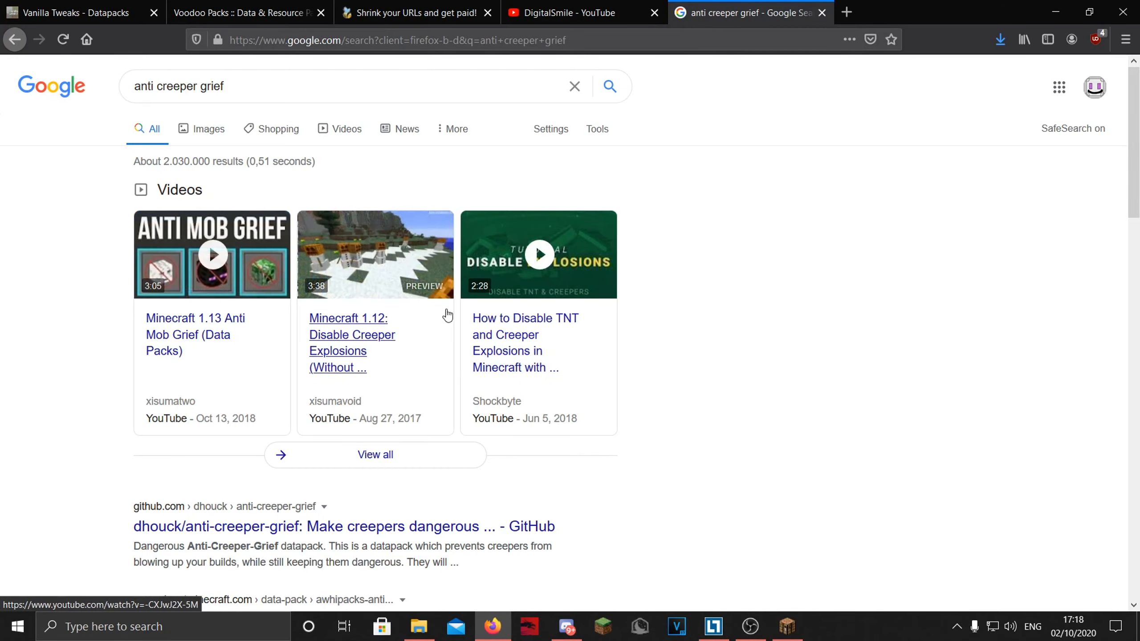
Recheck the Anti Creeper Grief selection in Vanilla Tweaks, then return to Google's results.
scroll("down", 3)
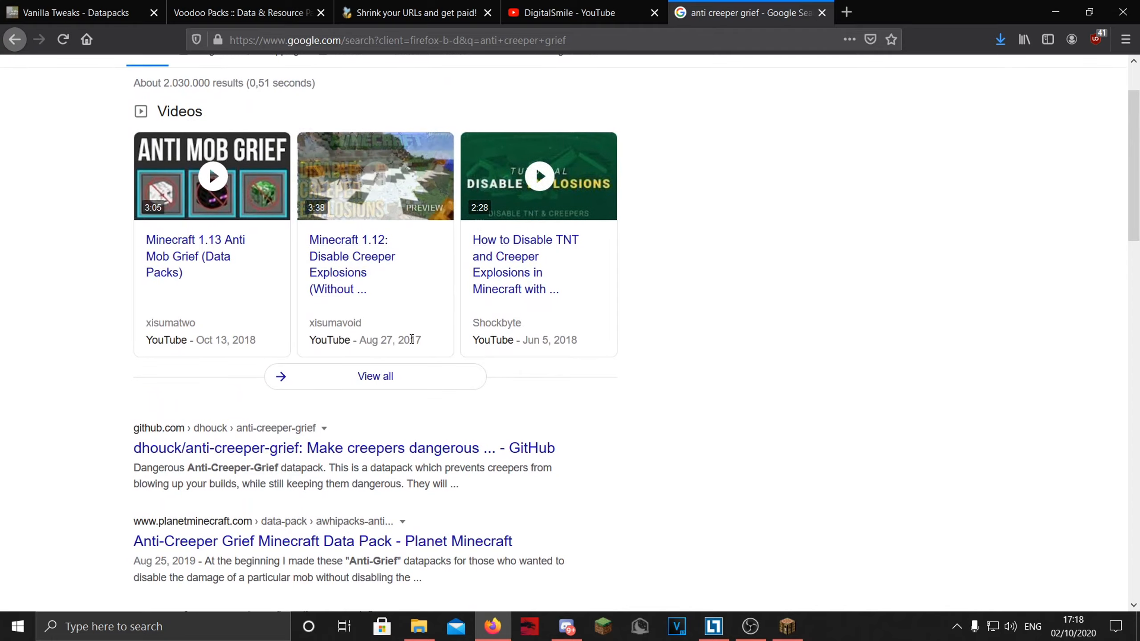
left_click(72, 12)
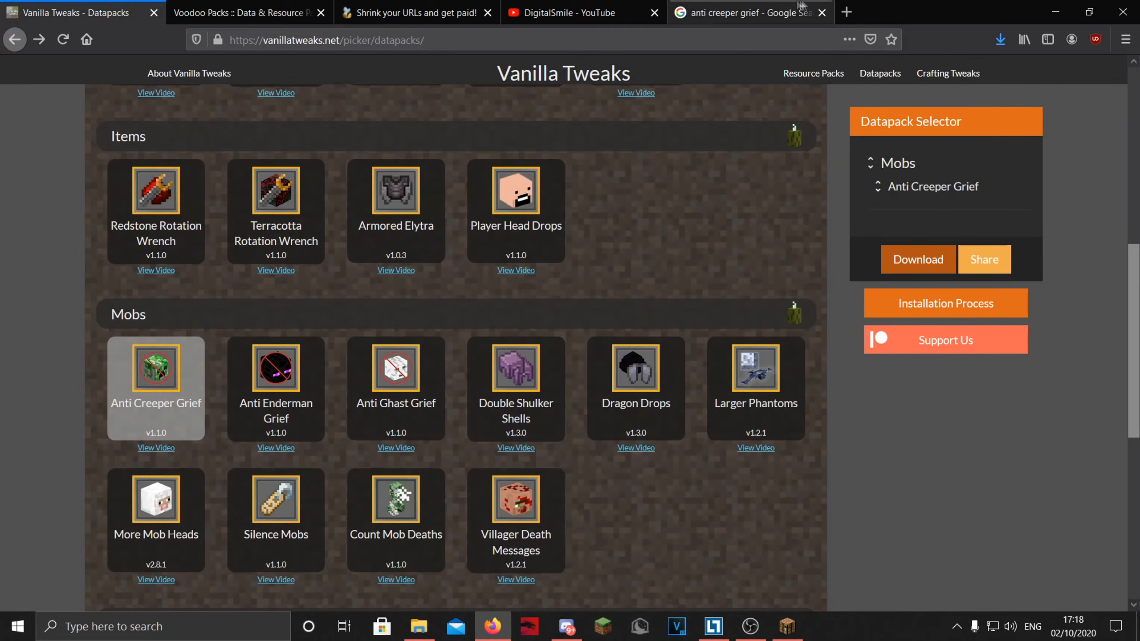
left_click(749, 12)
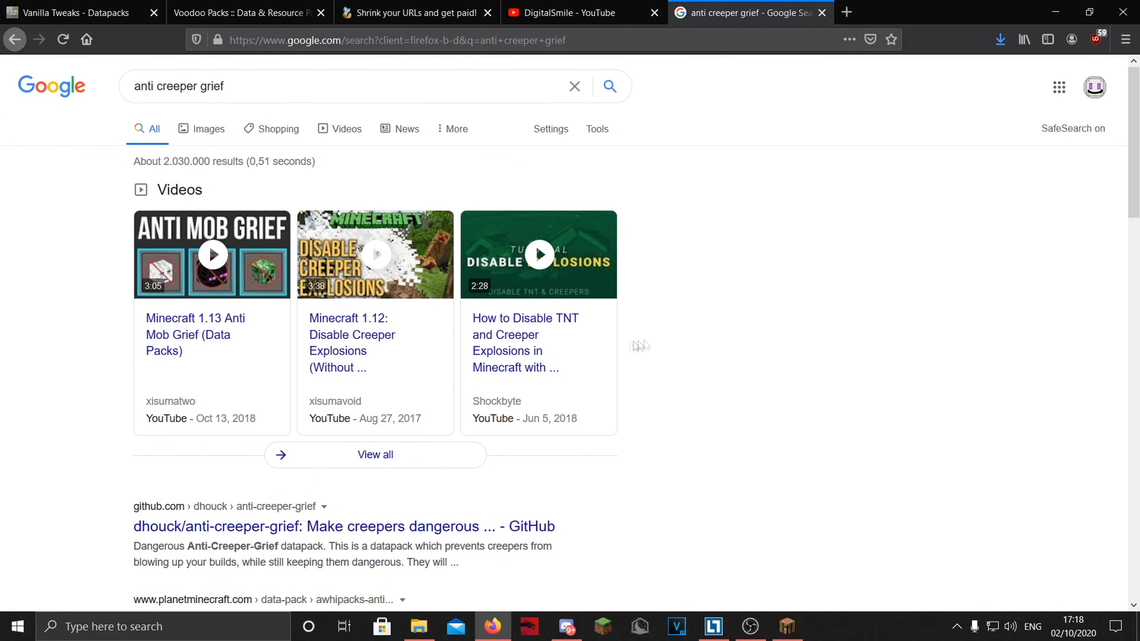
mouse_move(822, 8)
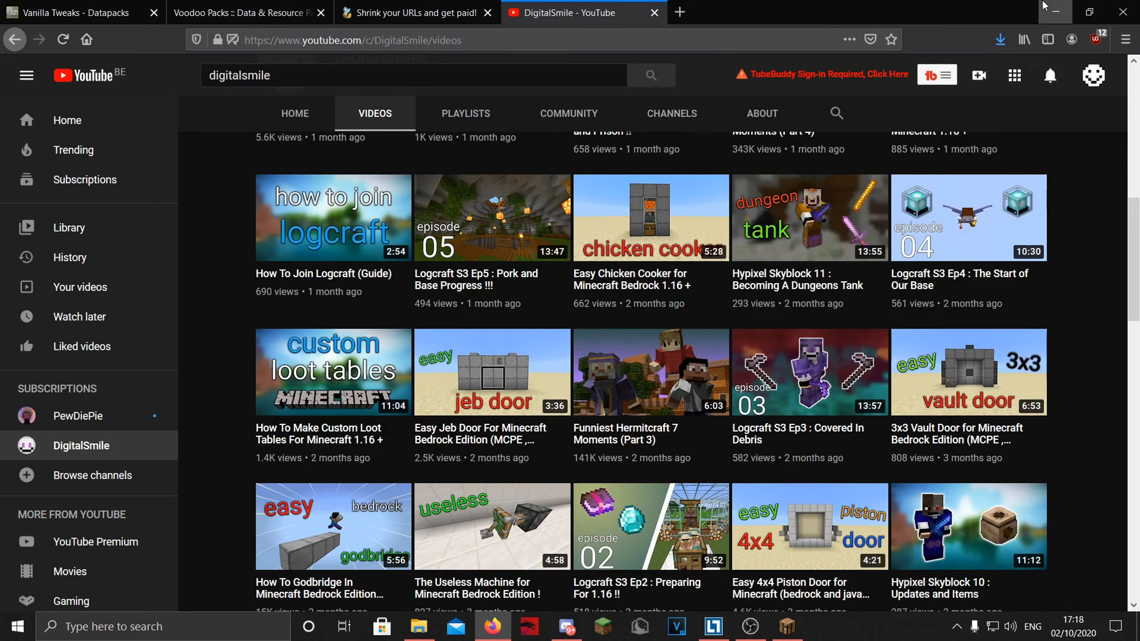
Extract anti creeper grief v1.1.0.zip from the VanillaTweaks archive into Downloads, then close WinRAR.
left_click(418, 626)
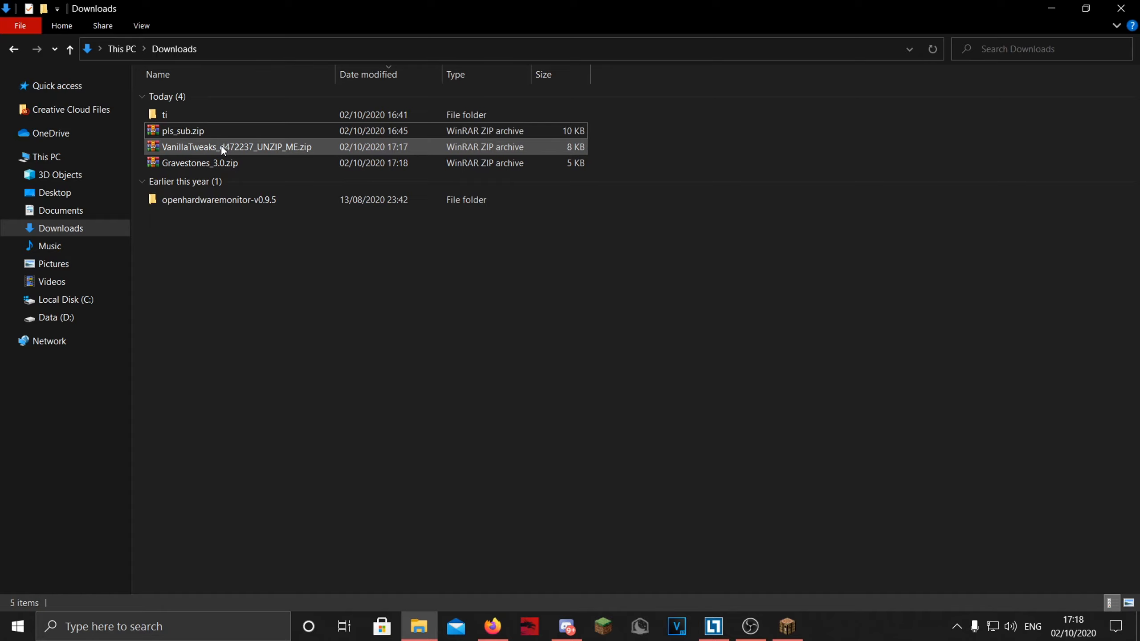
left_click(233, 147)
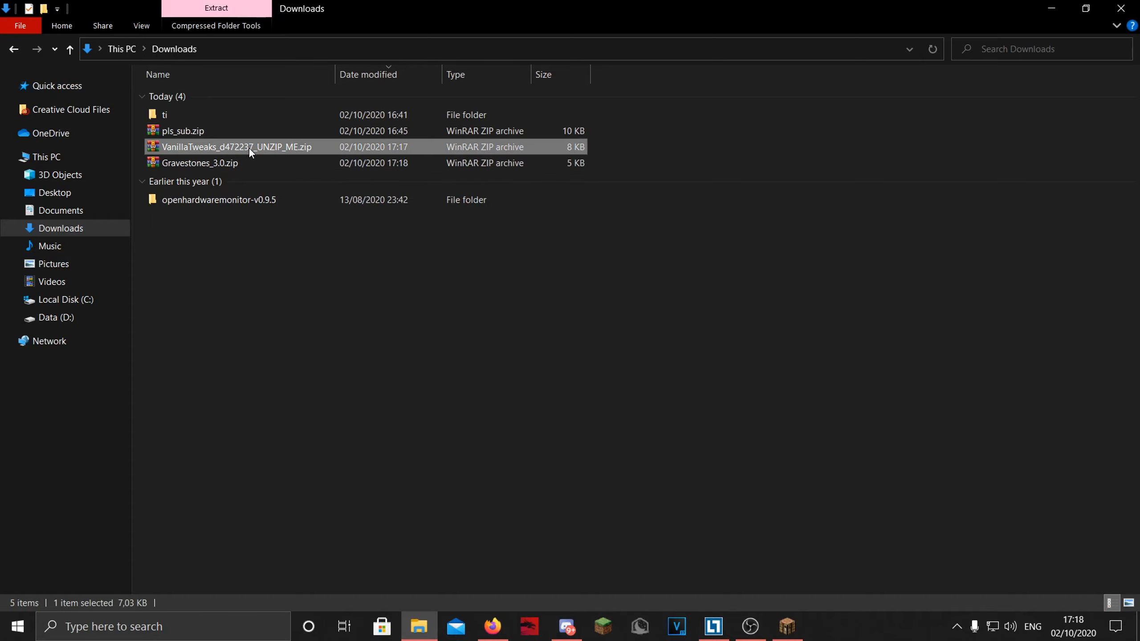
double_click(234, 146)
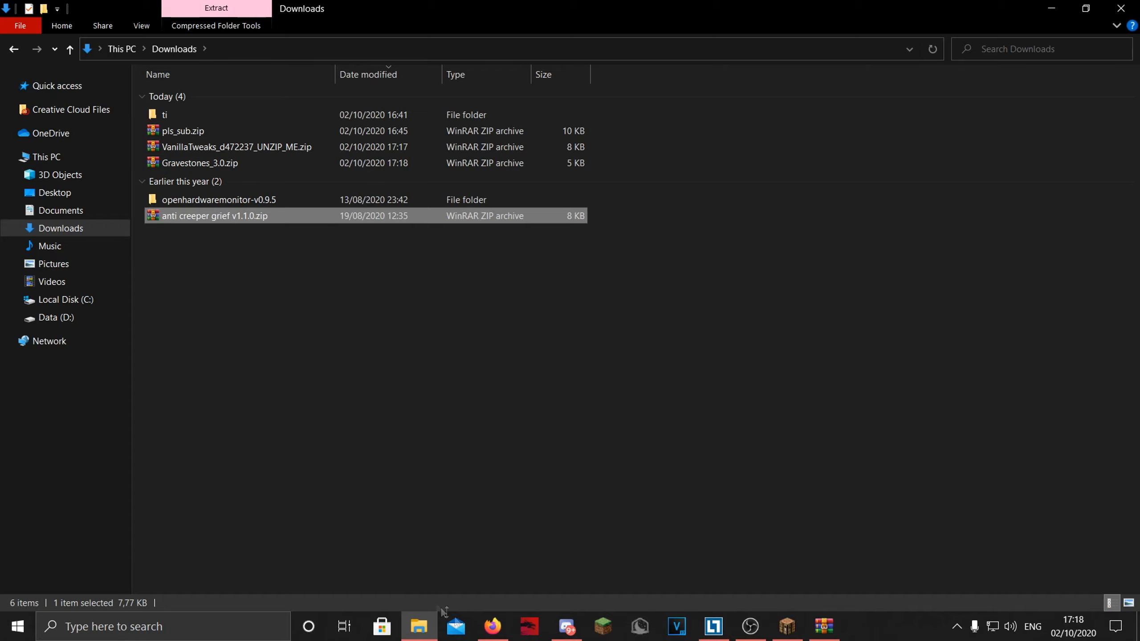
double_click(236, 147)
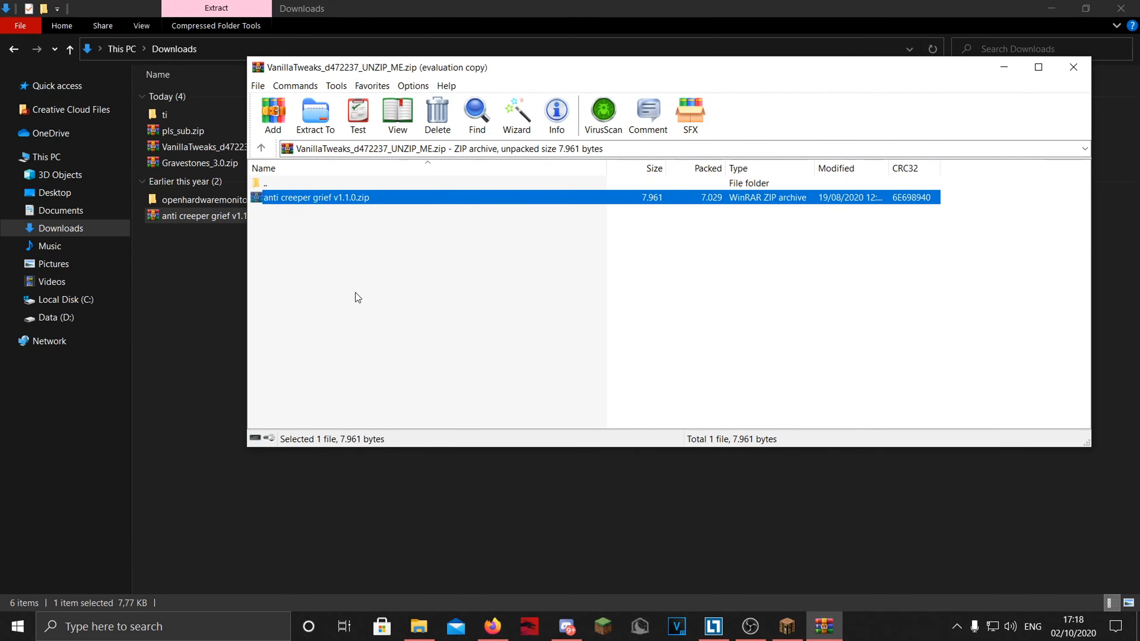
mouse_move(385, 231)
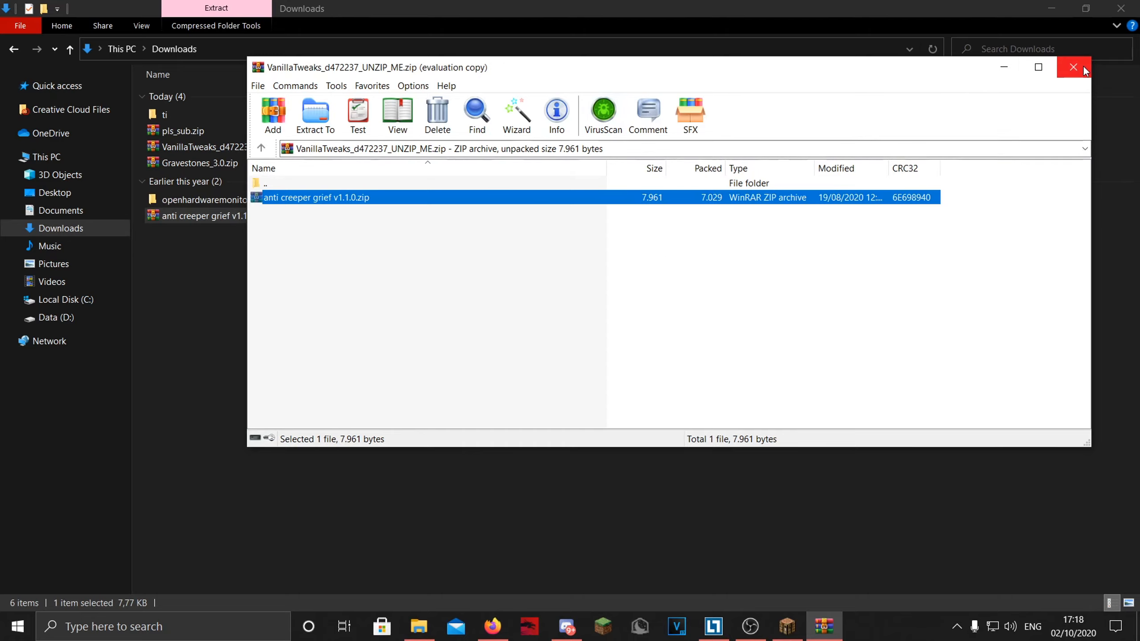
left_click(1074, 67)
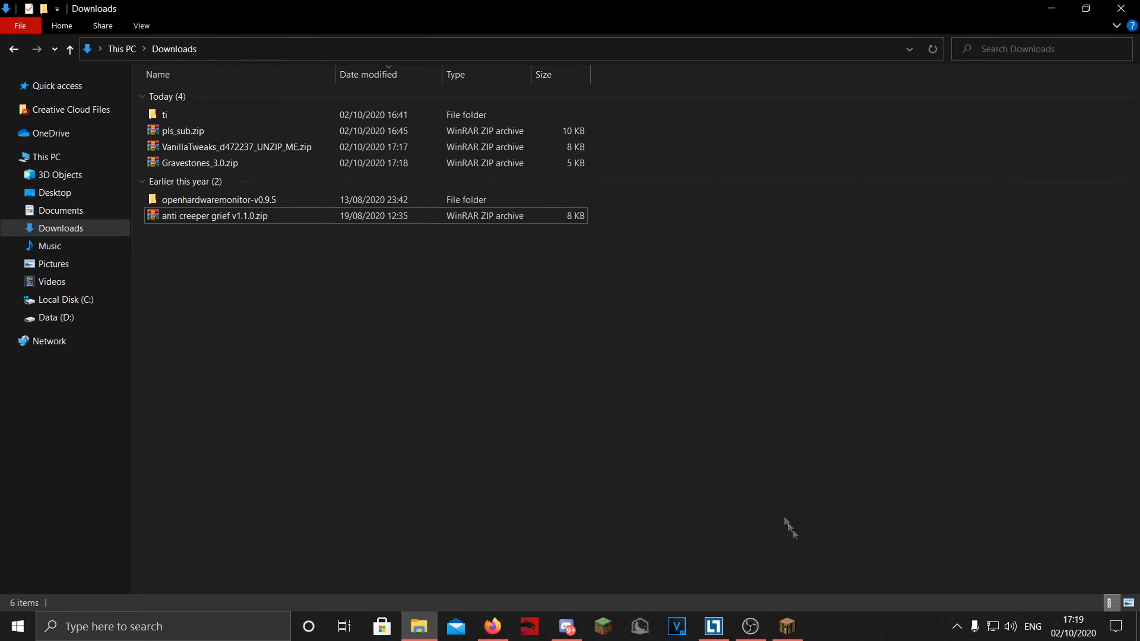
Open the subscribe world's save folder from its Edit screen and enter the datapacks folder.
left_click(786, 626)
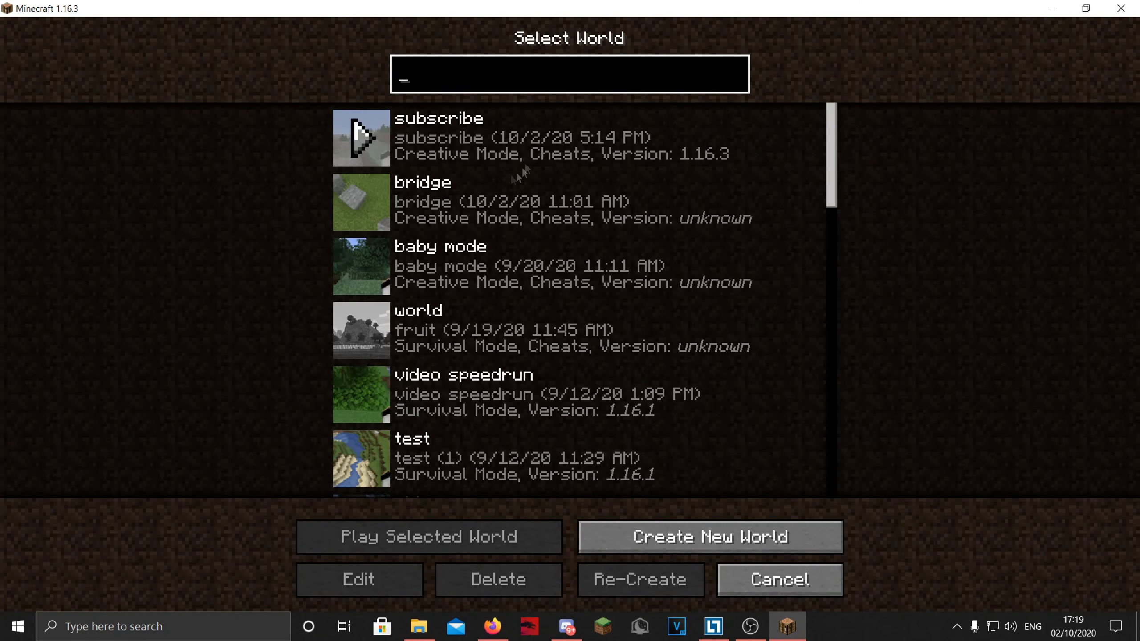
mouse_move(672, 175)
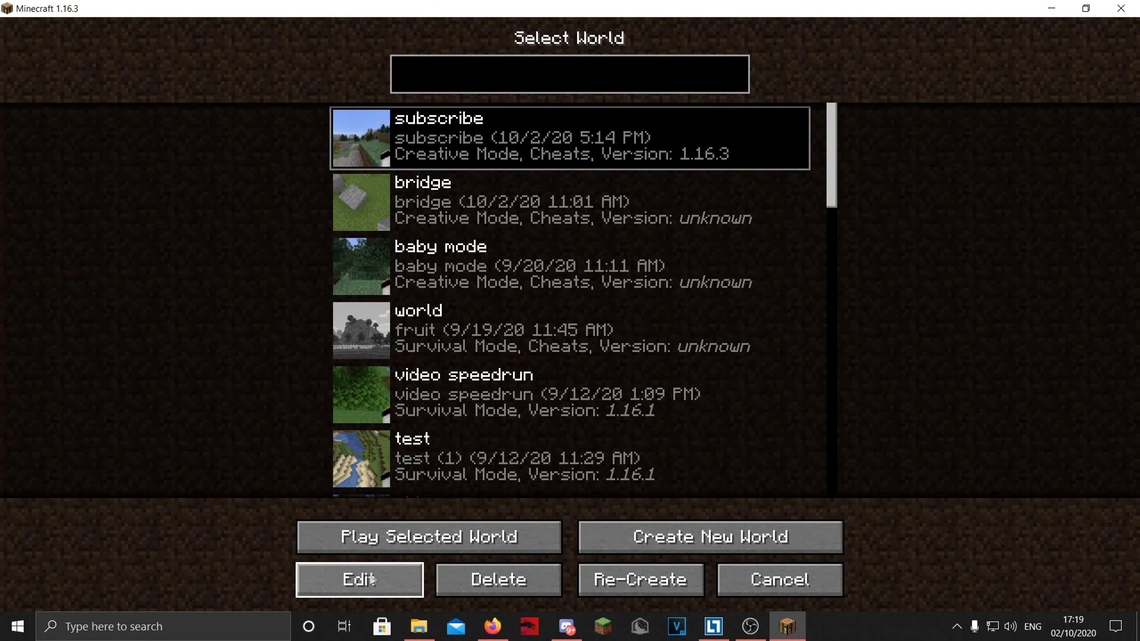
left_click(360, 580)
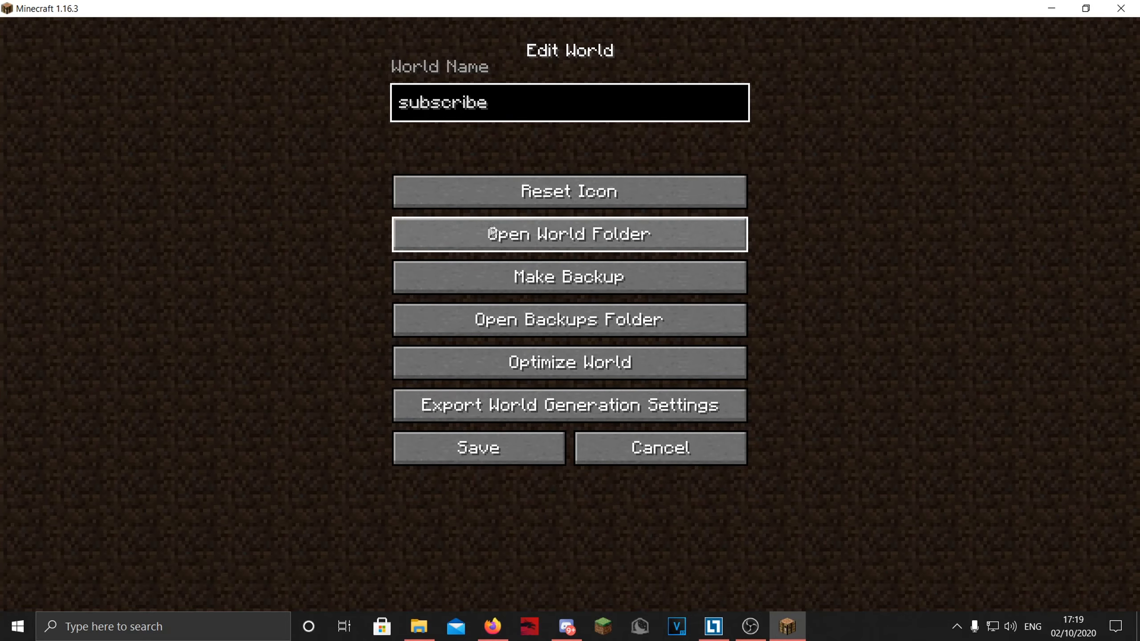
left_click(568, 234)
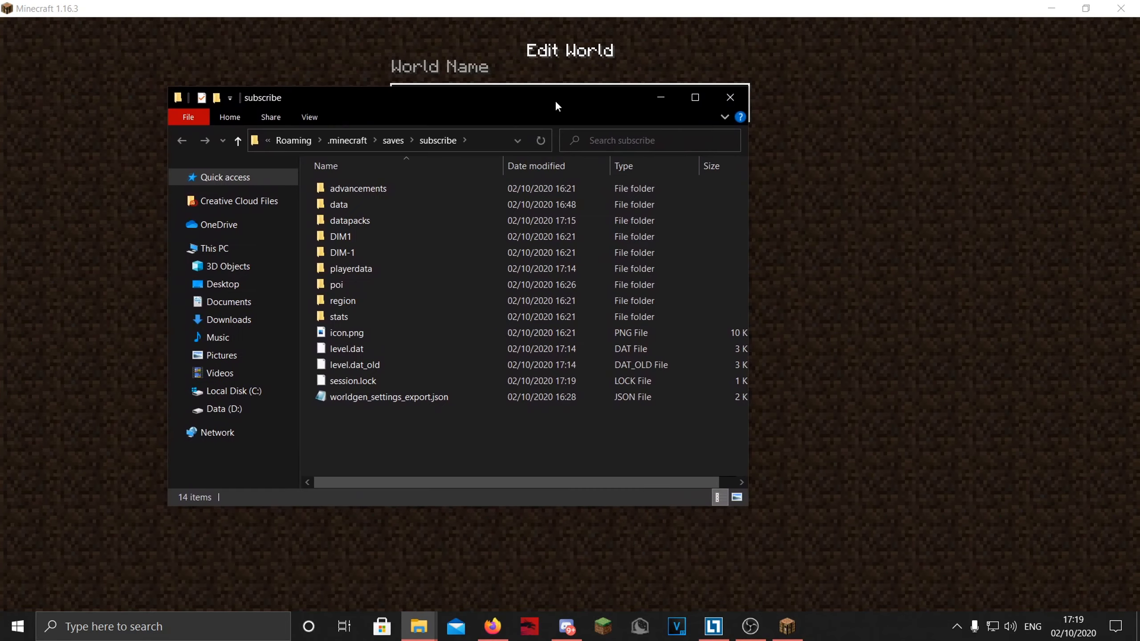
left_click(350, 221)
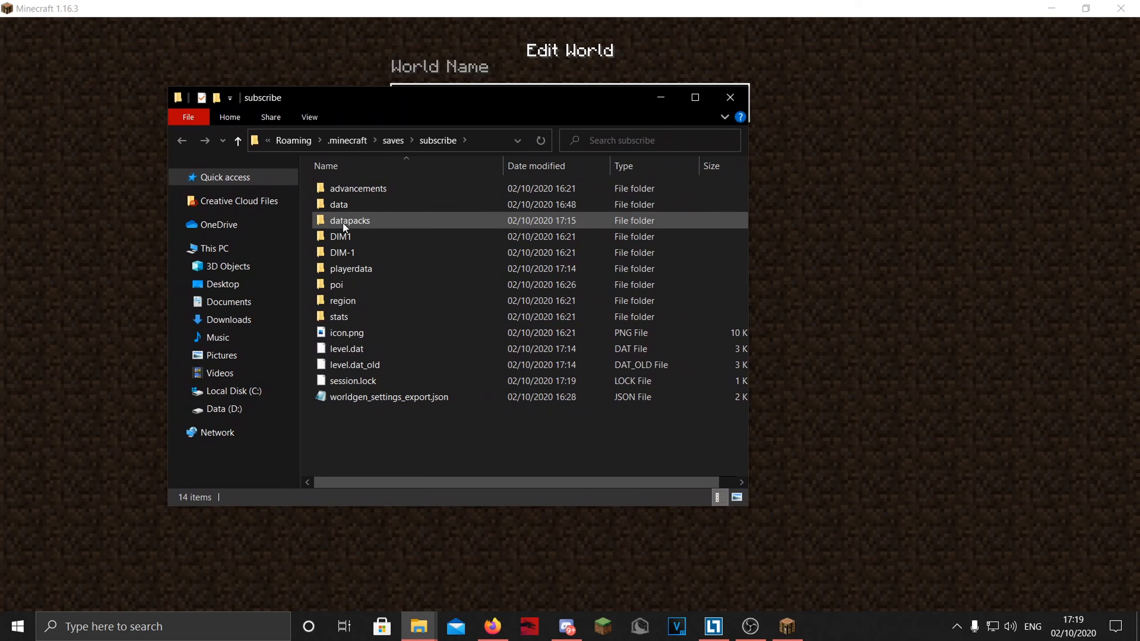
mouse_move(336, 224)
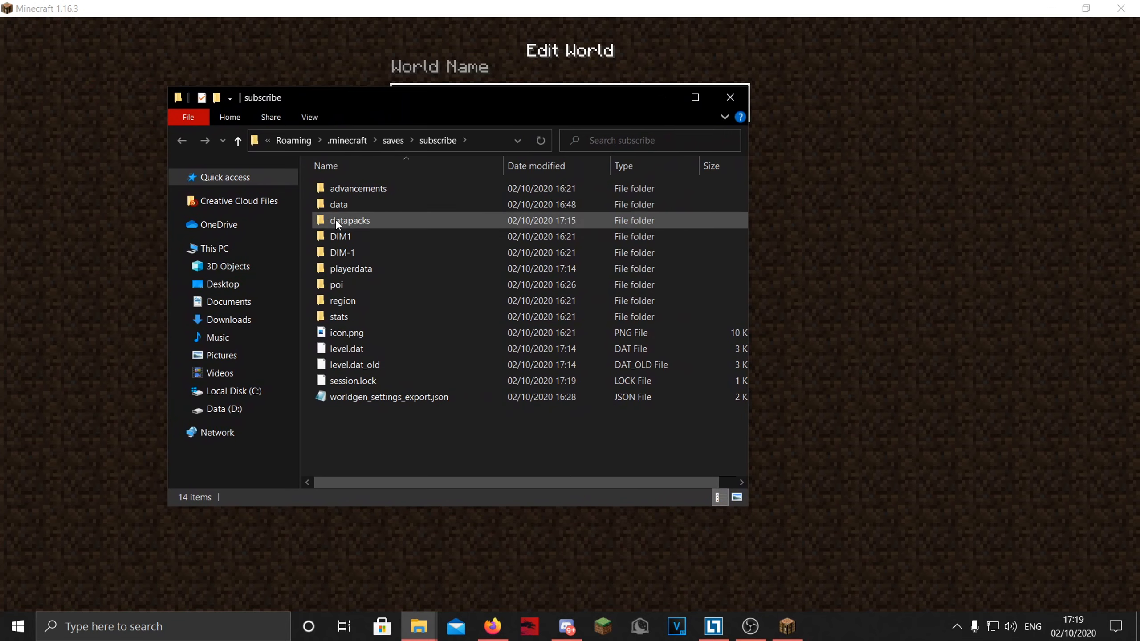
double_click(349, 221)
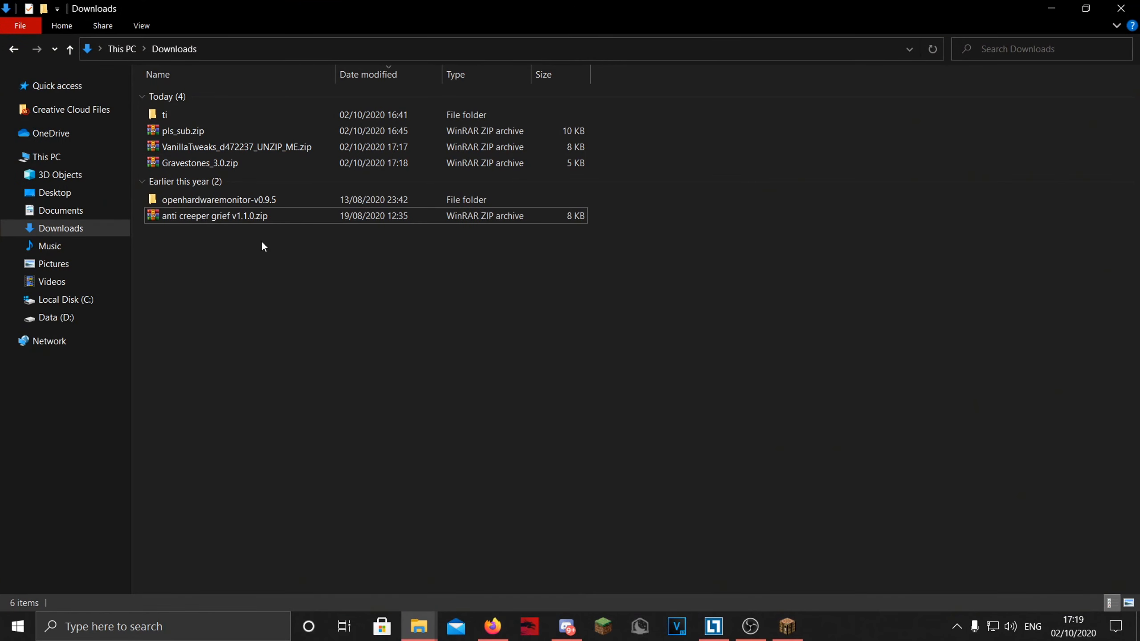
Copy Gravestones_3.0.zip, anti creeper grief v1.1.0.zip and pls_sub.zip from Downloads.
right_click(180, 131)
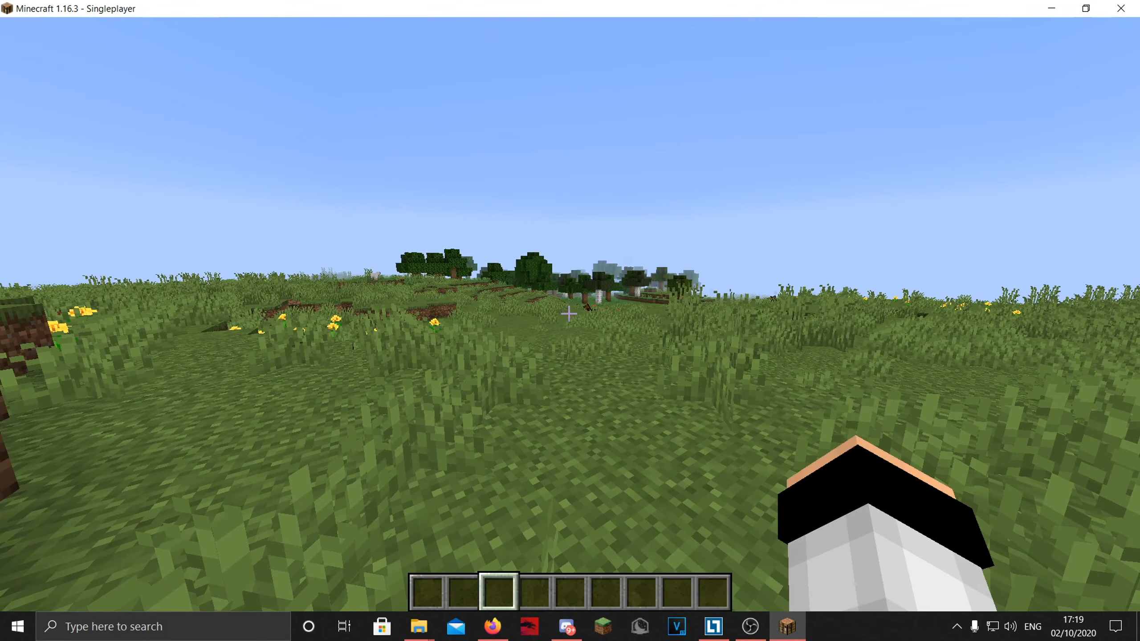
Run /datapack list in chat to confirm the enabled data packs.
type("/data")
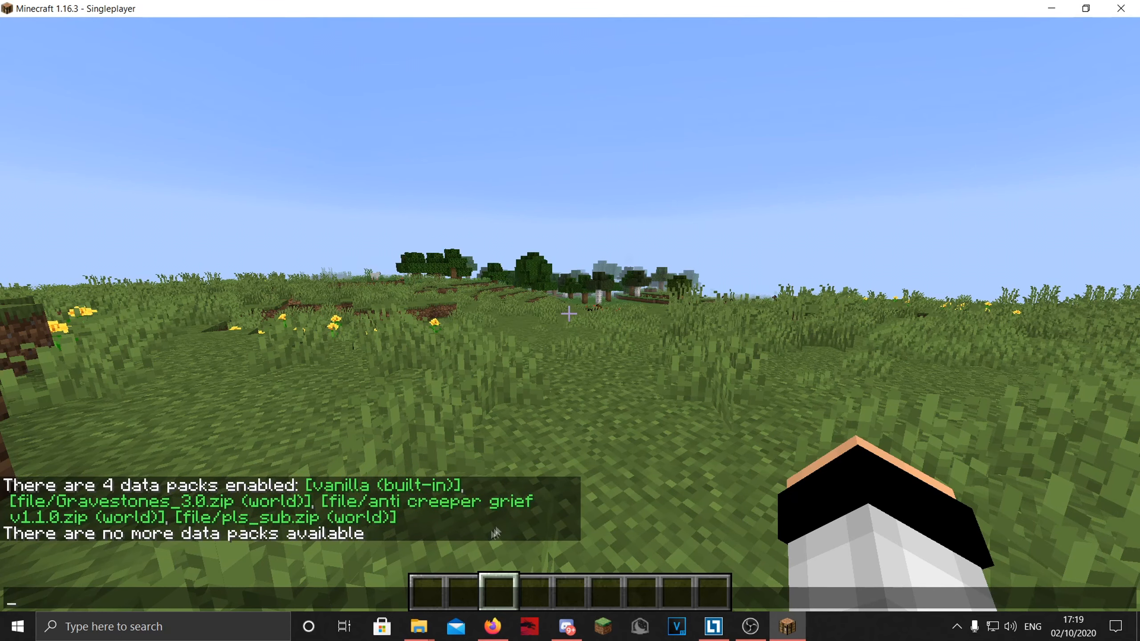
mouse_move(643, 480)
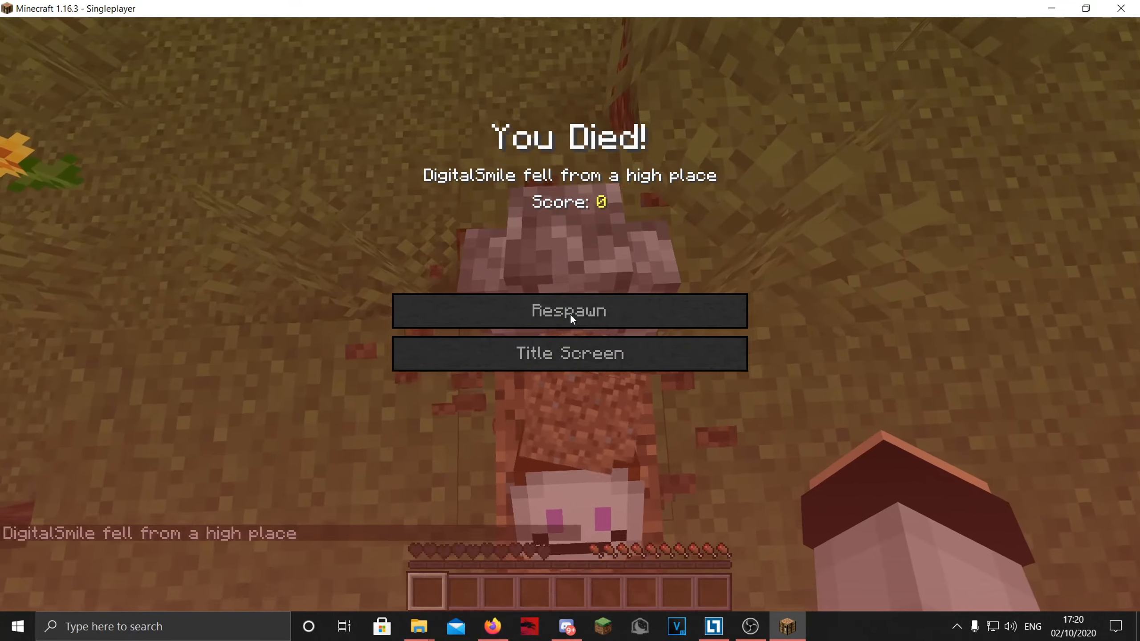
Respawn after the fall and enter /say and /summon commands in chat.
left_click(570, 311)
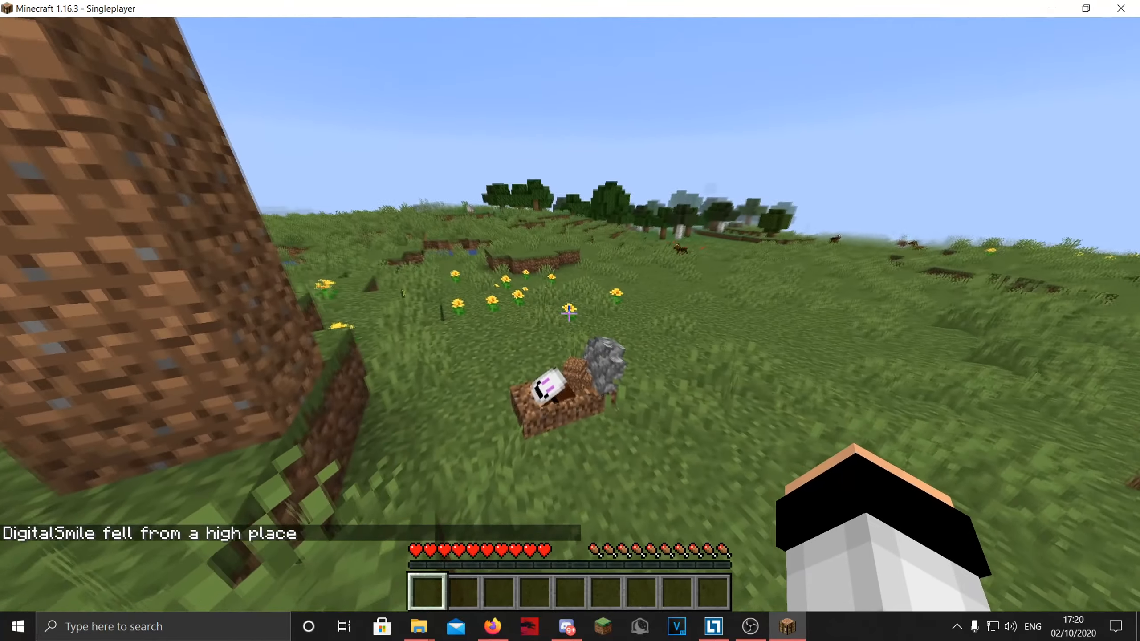
type("/say")
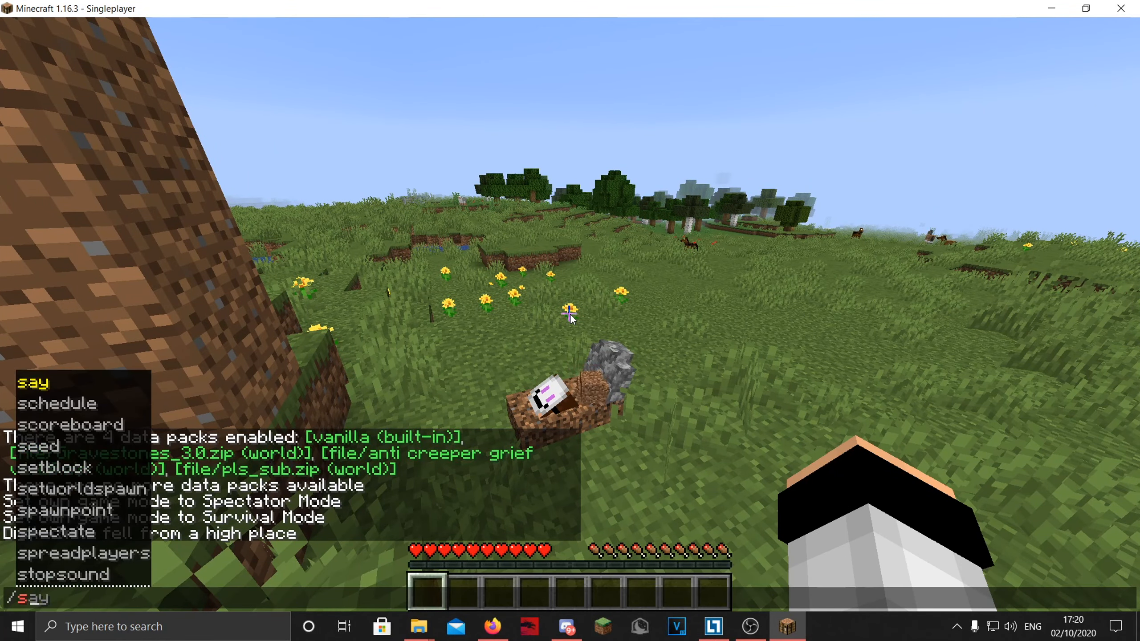
type("/summon minecraft:area_effect_cloud")
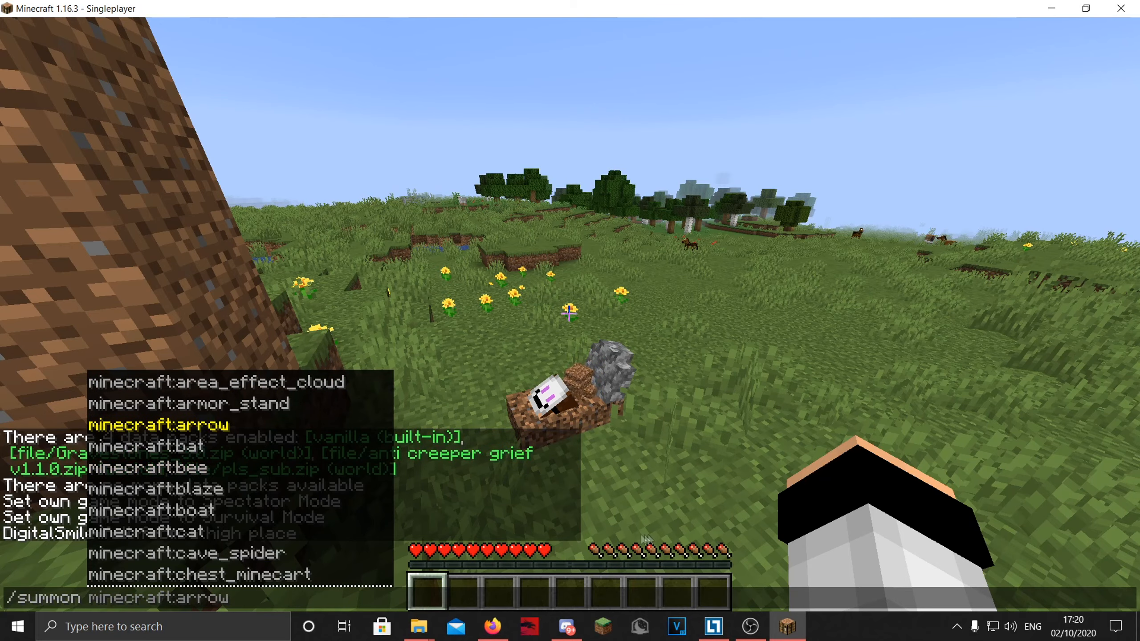
type("cre")
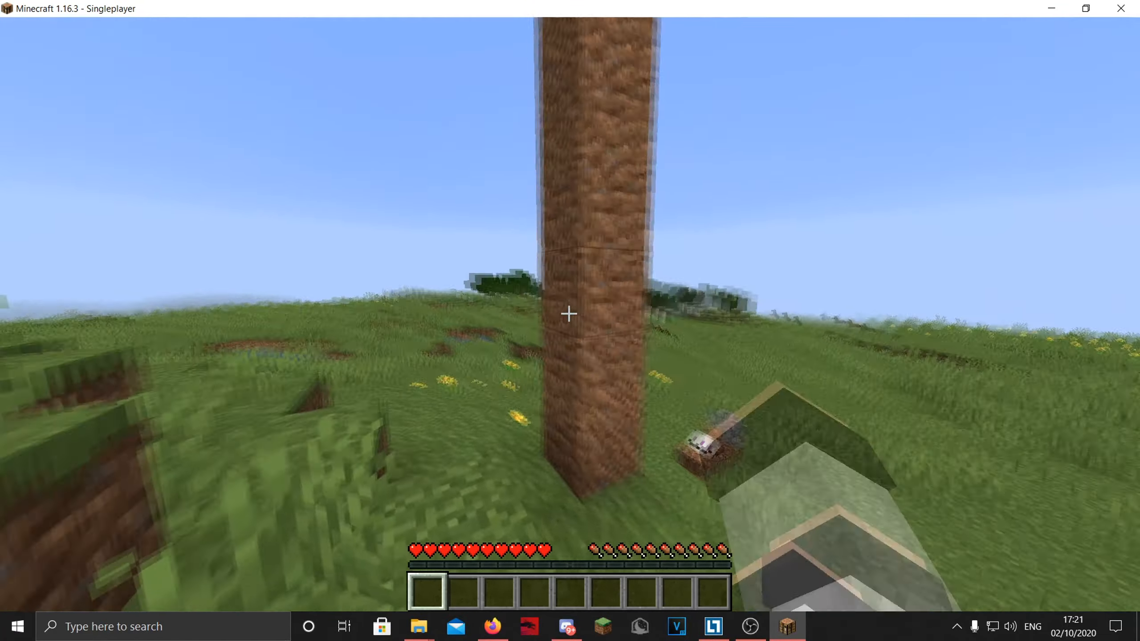
mouse_move(570, 313)
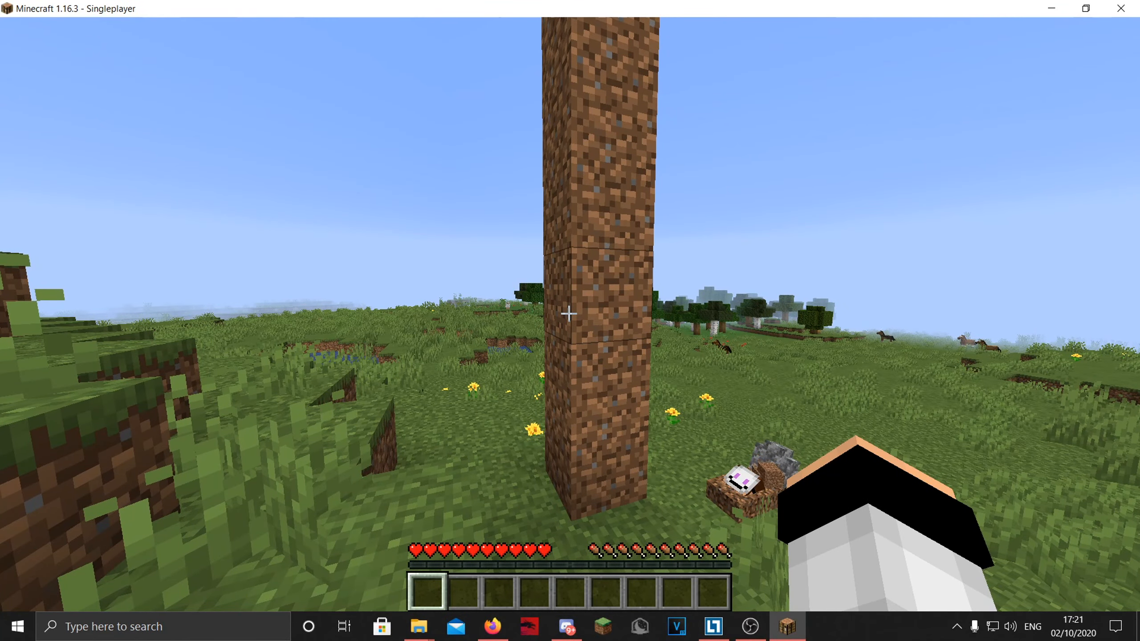